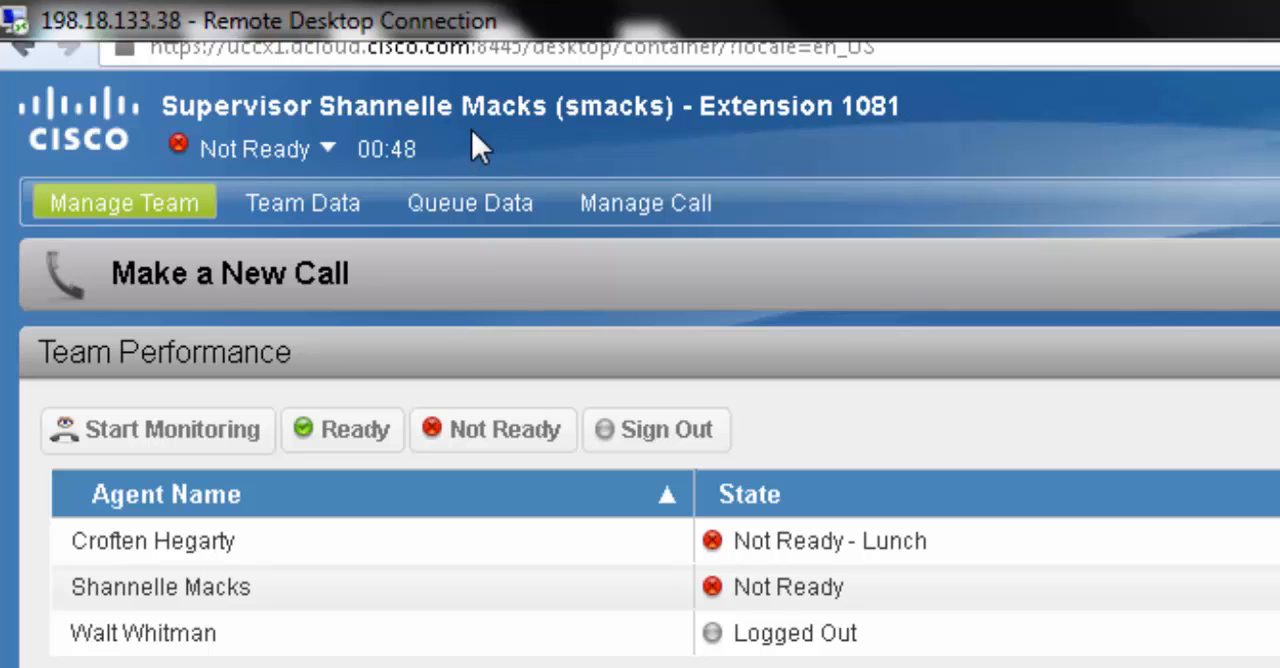
mouse_move(330, 150)
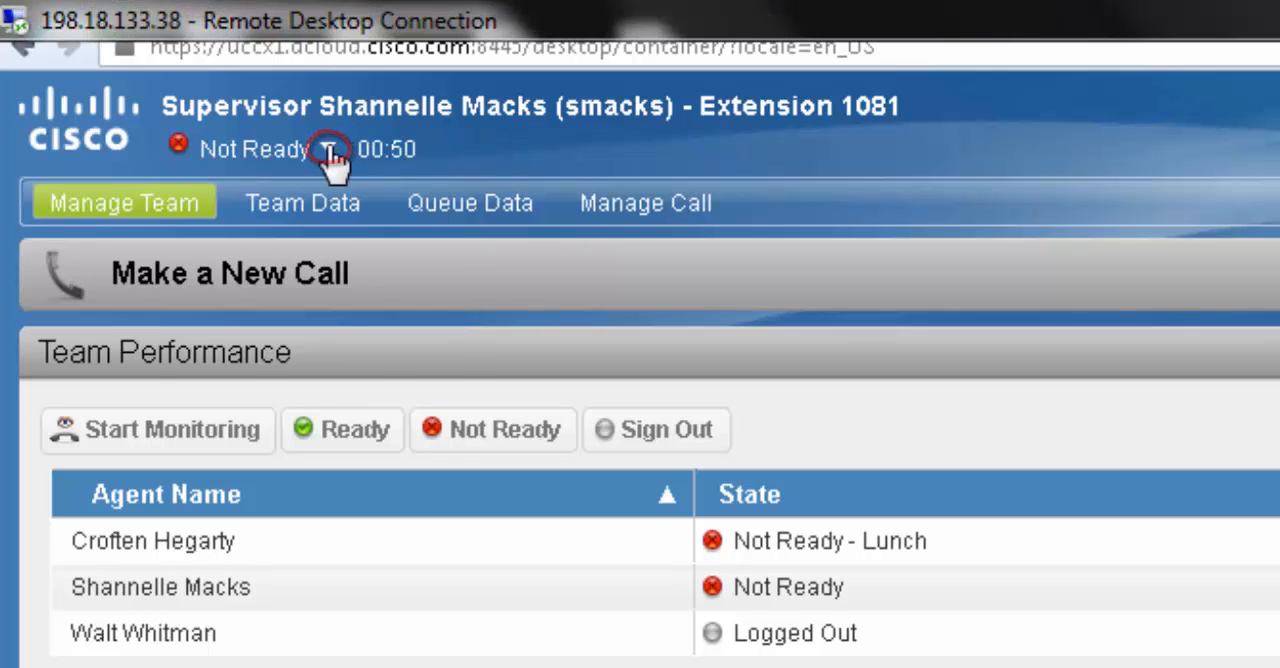
Reveal the supervisor's available states: Ready plus Not Ready reasons like Break, Lunch and Training.
left_click(332, 148)
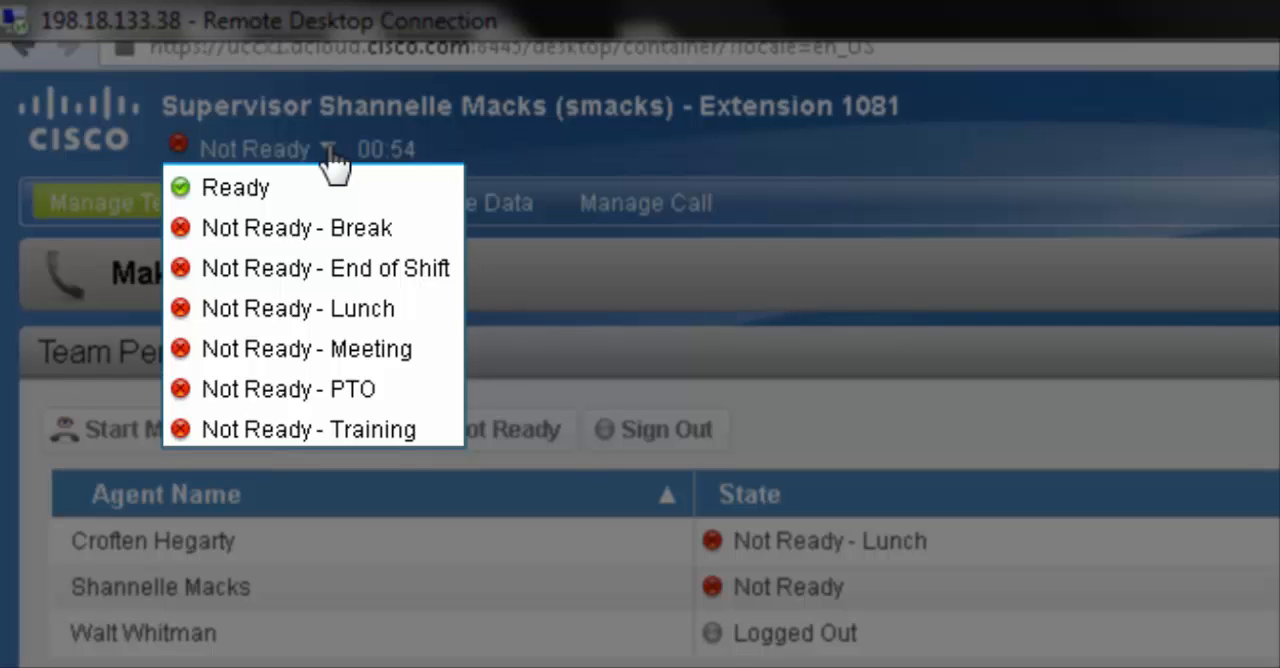
mouse_move(264, 200)
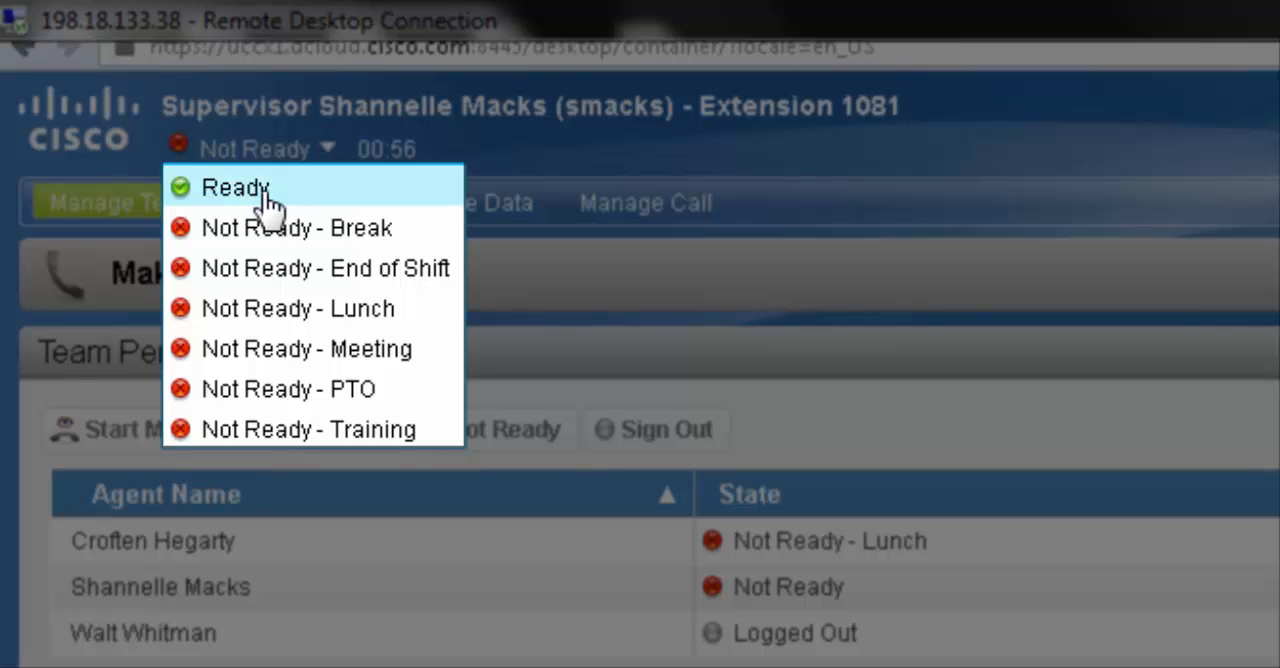
mouse_move(190, 200)
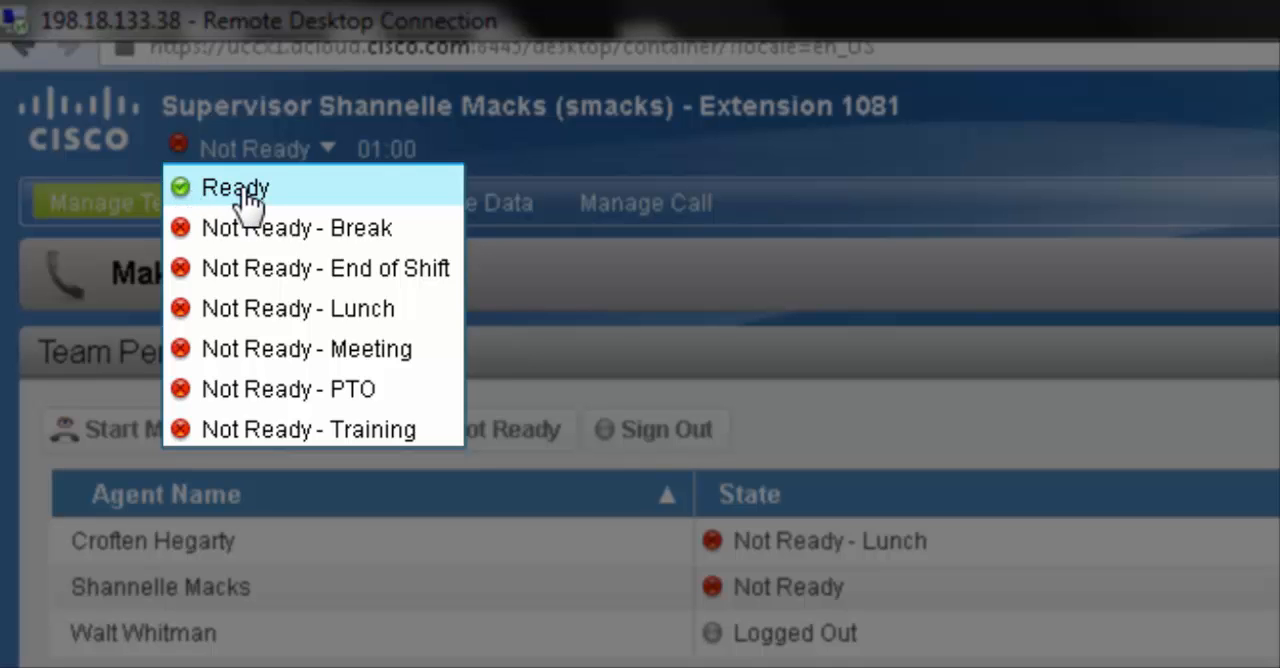
left_click(236, 188)
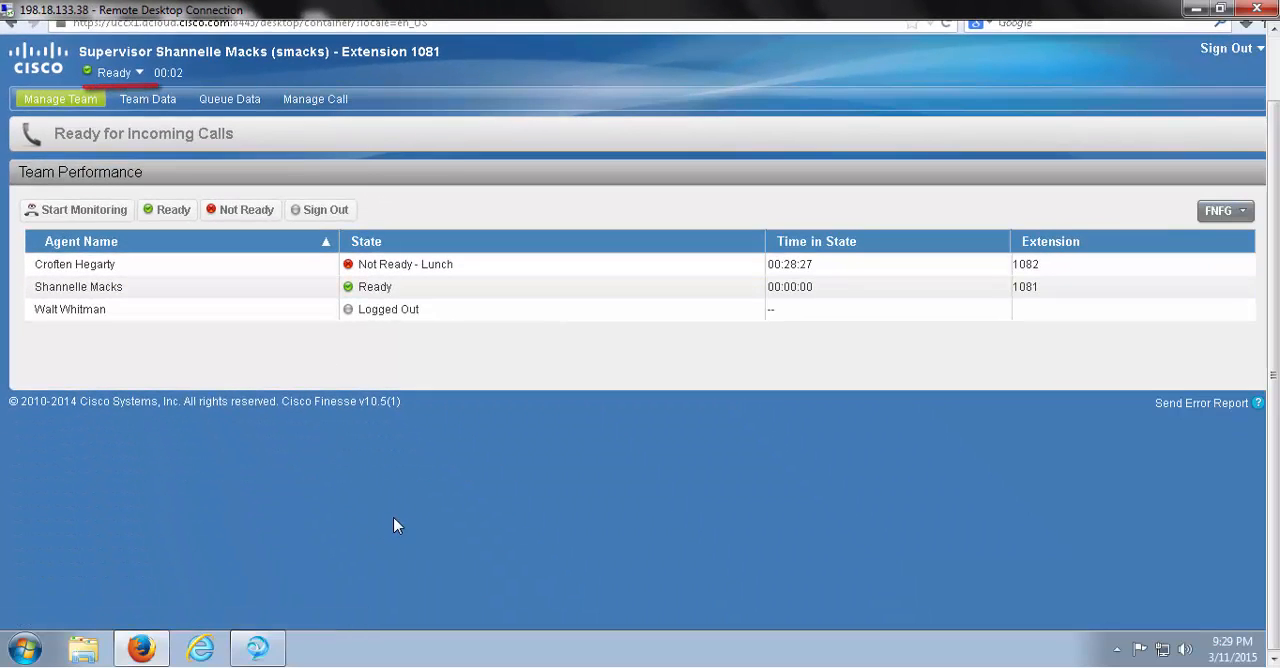
mouse_move(360, 218)
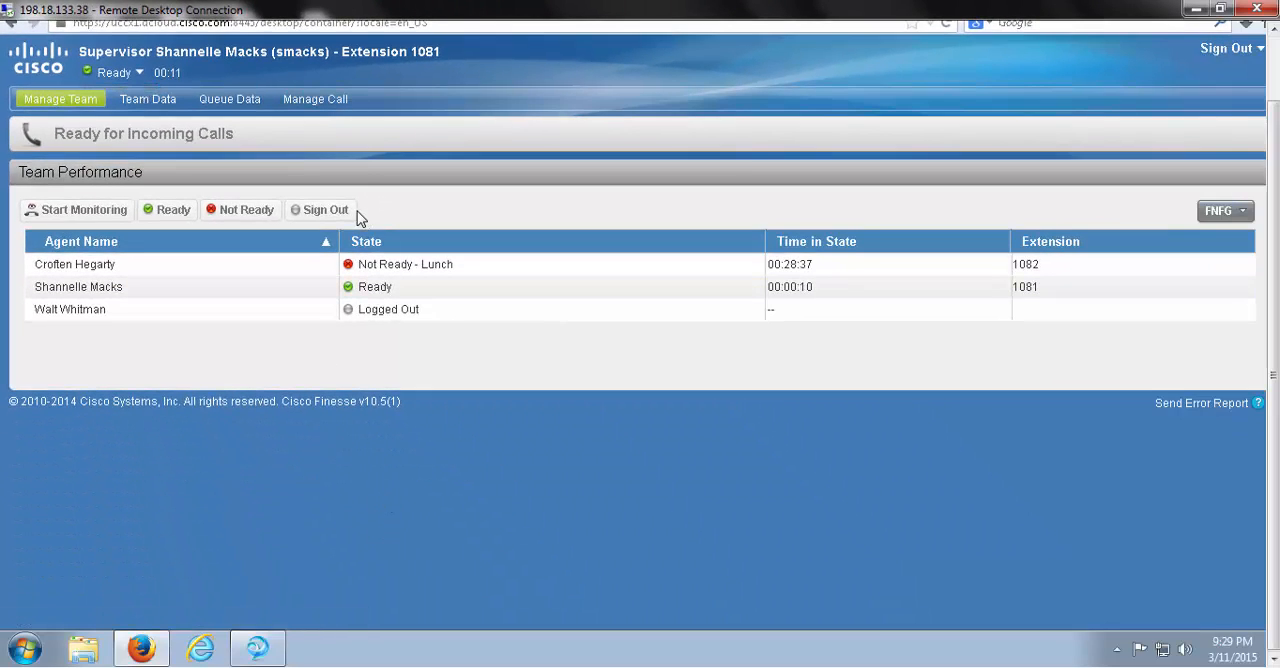
mouse_move(312, 182)
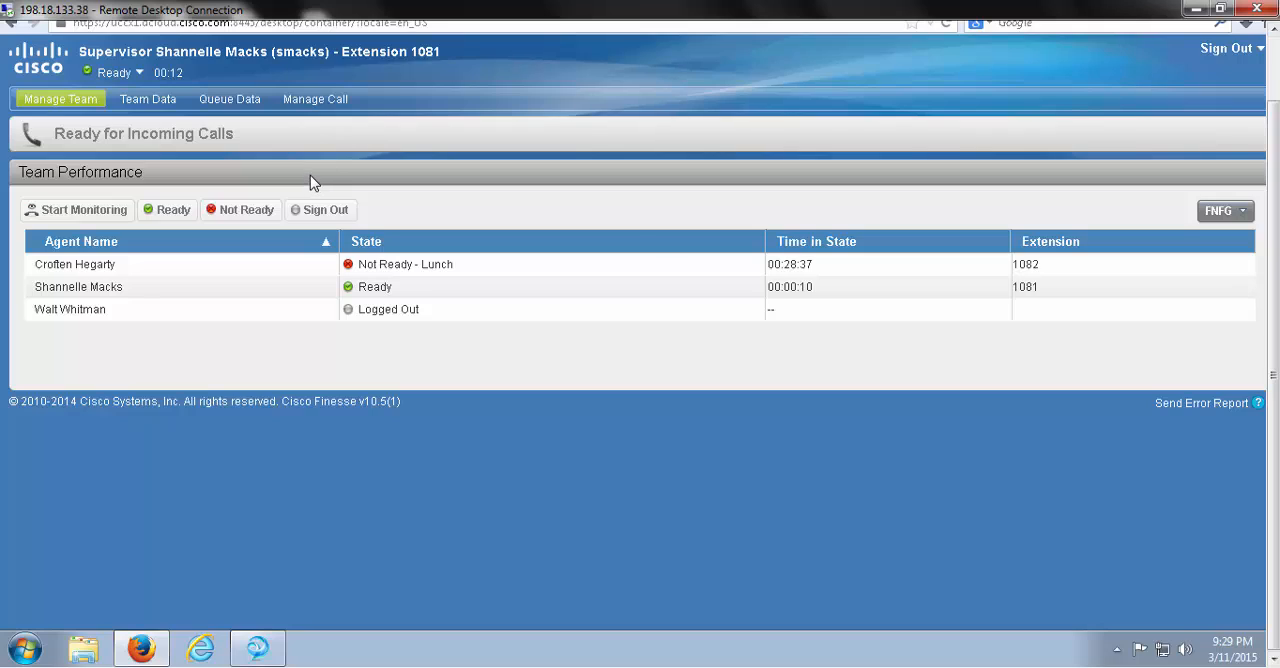
mouse_move(410, 156)
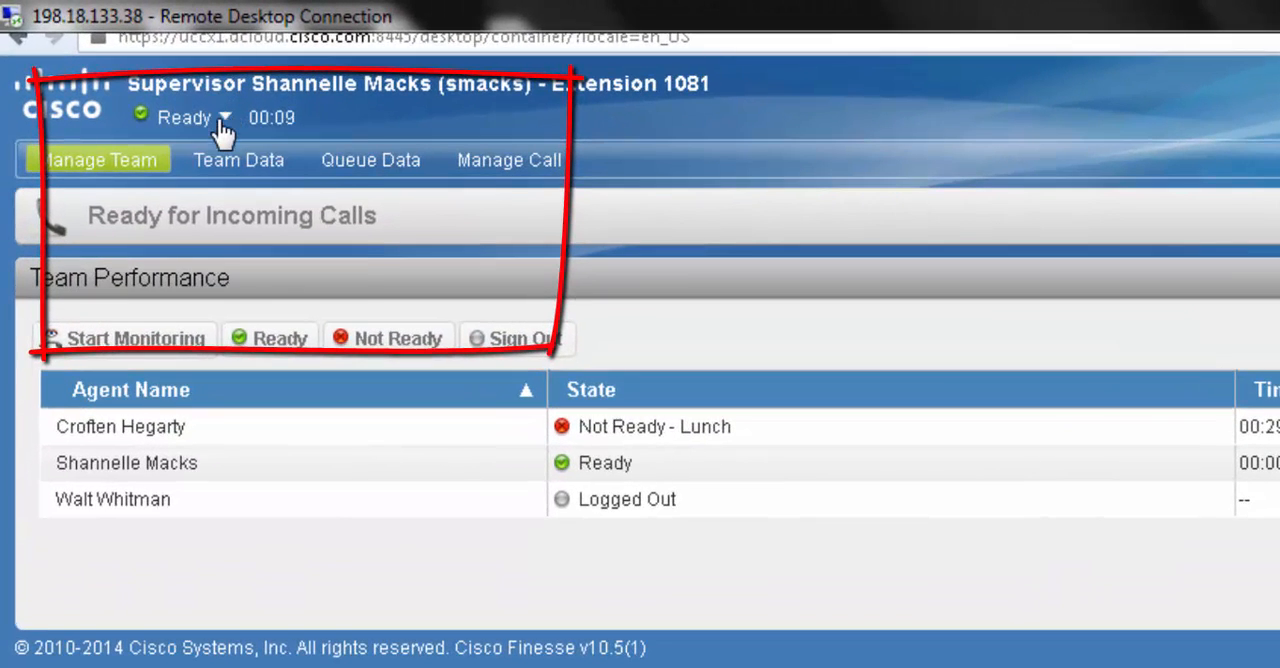
left_click(224, 116)
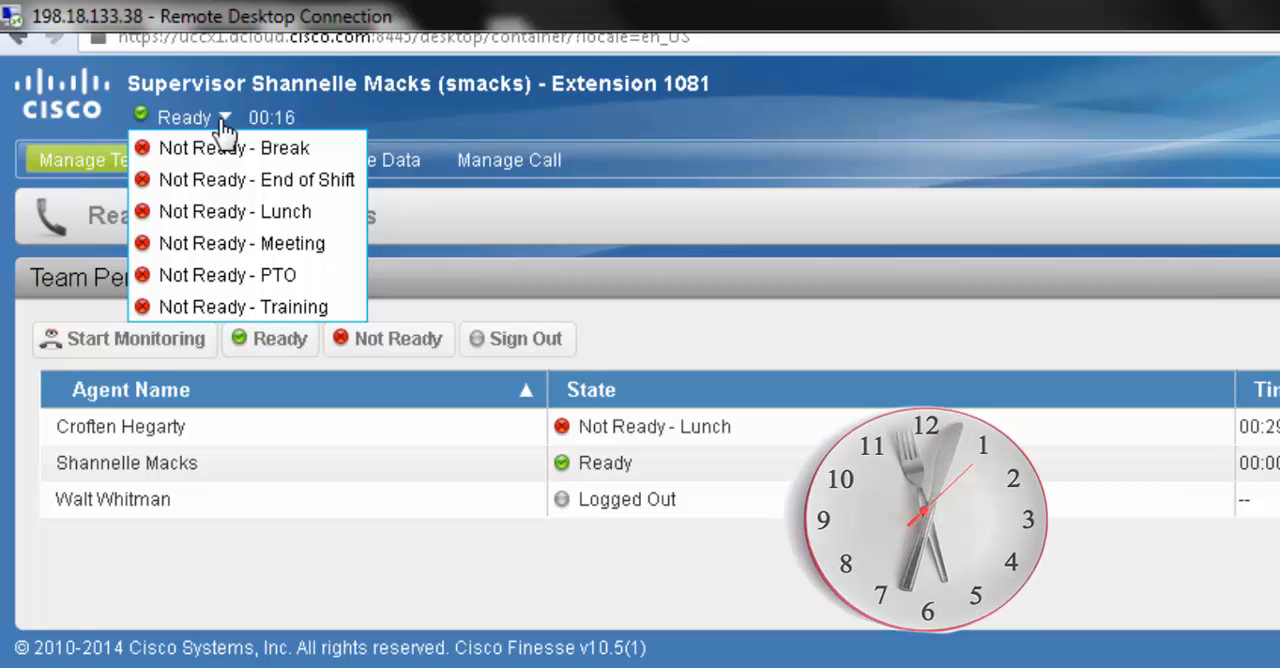
mouse_move(236, 212)
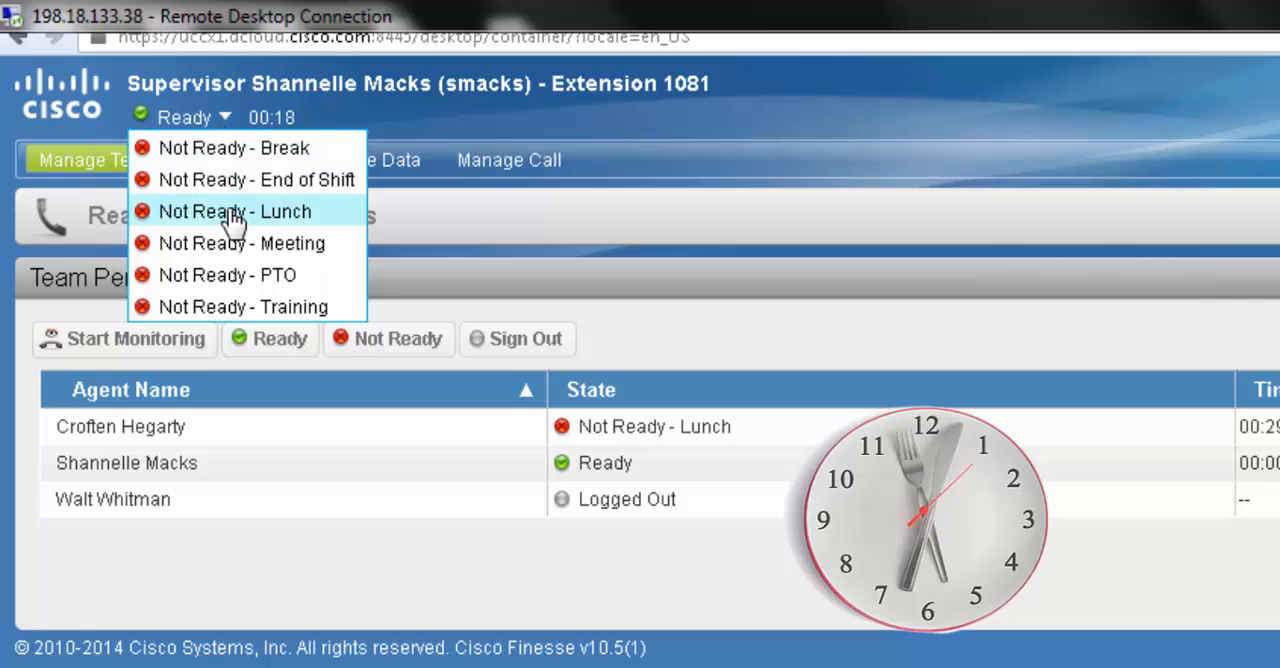
left_click(236, 212)
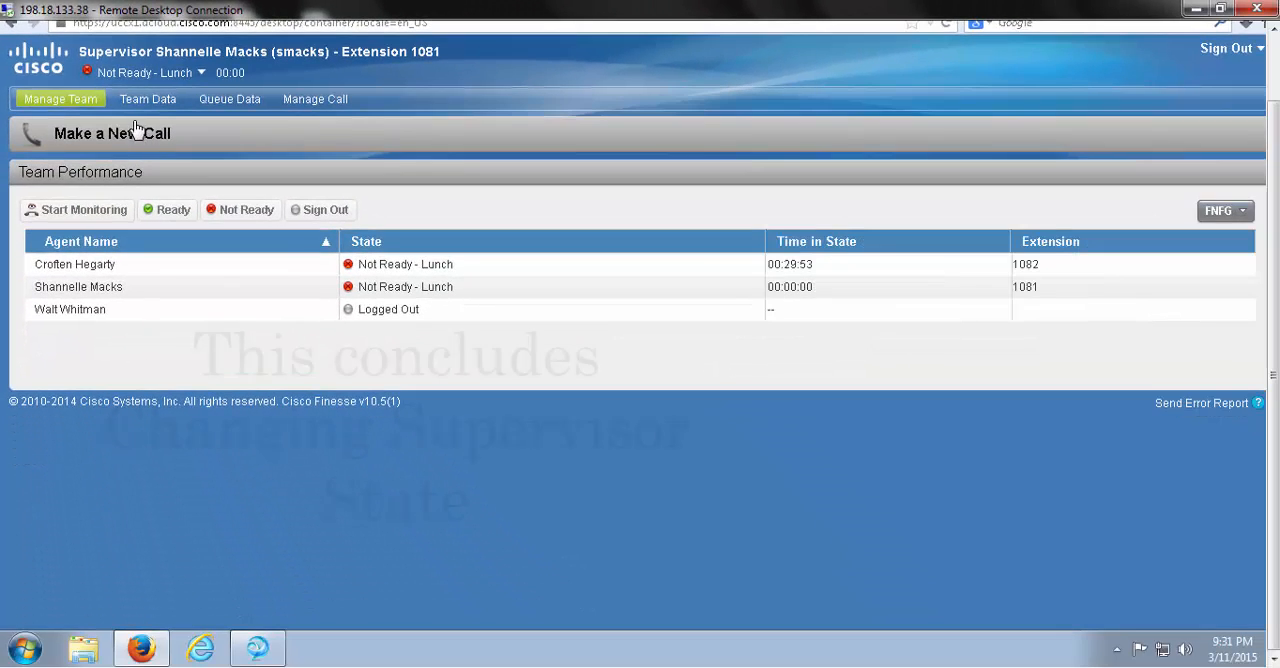